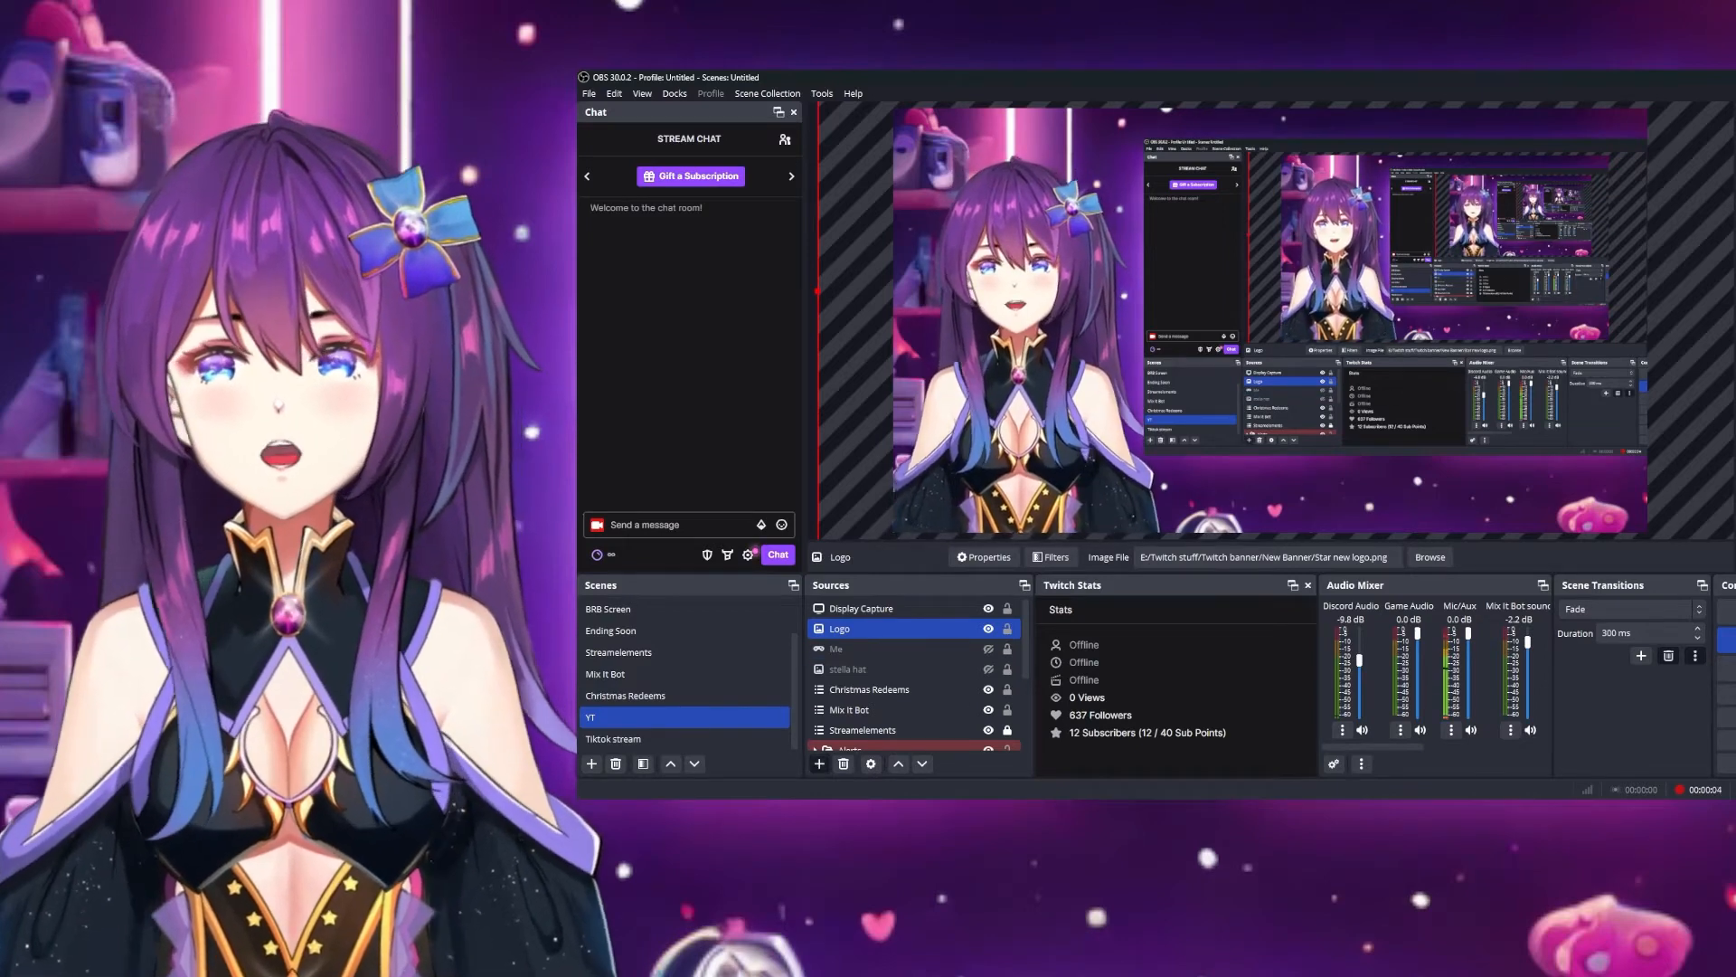
Add a new Browser source named 'PNG Reactive' to the YT scene
left_click(818, 763)
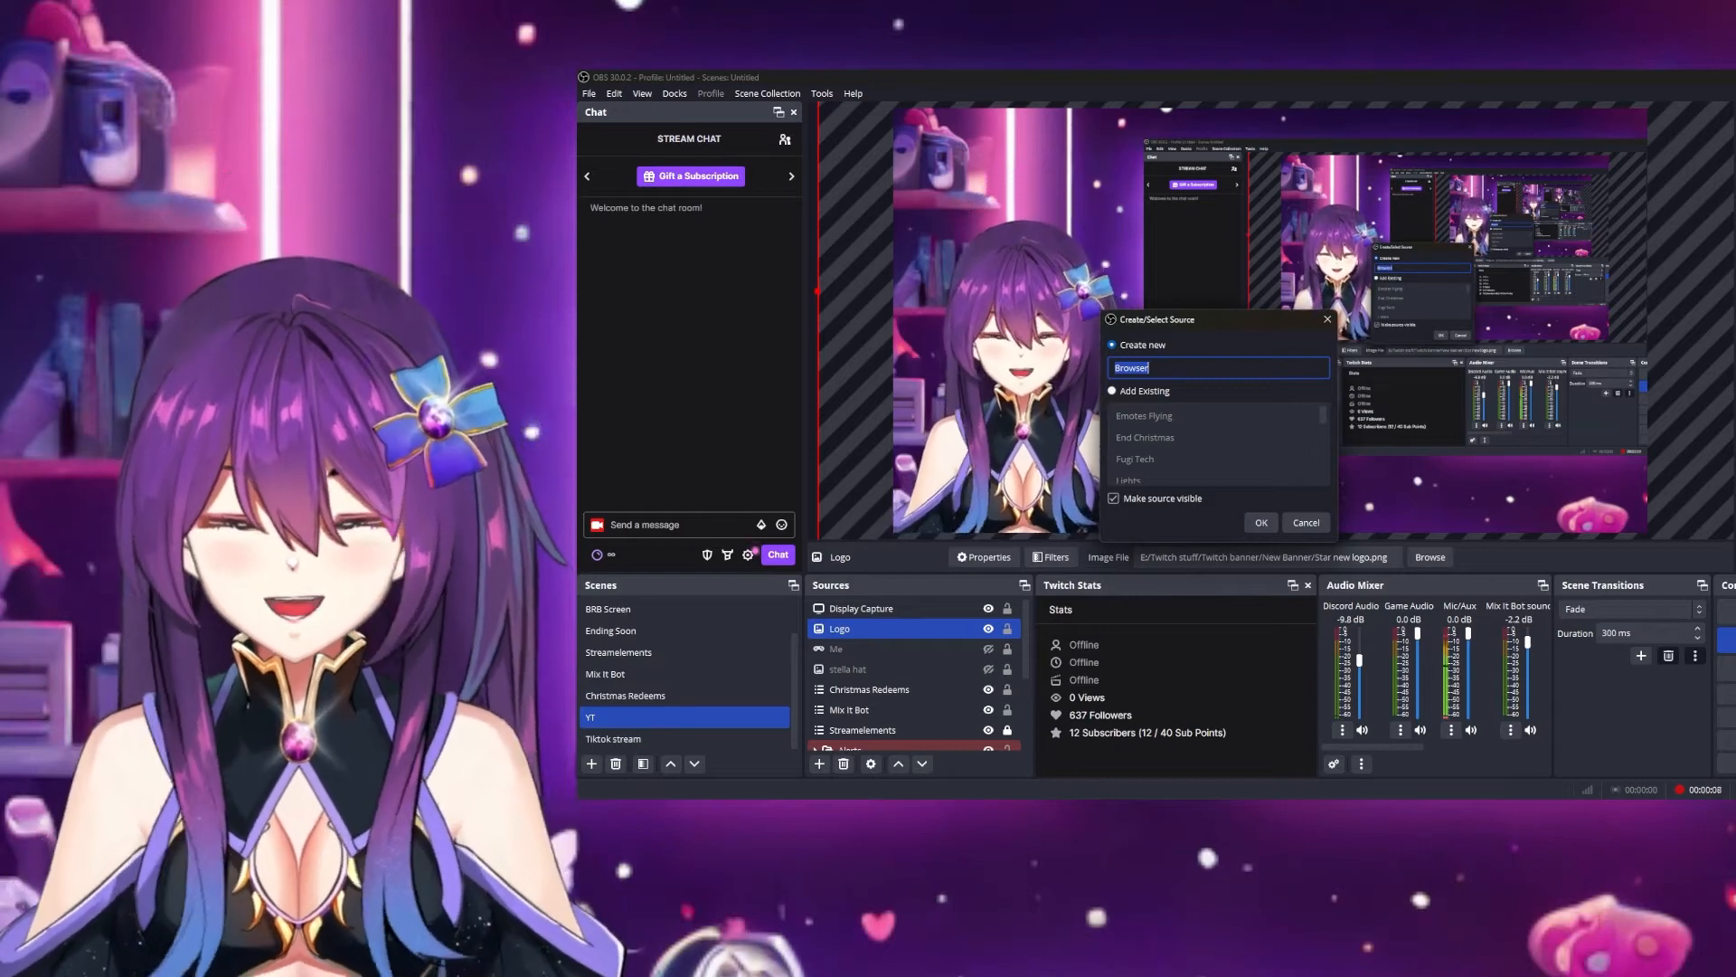
type("p")
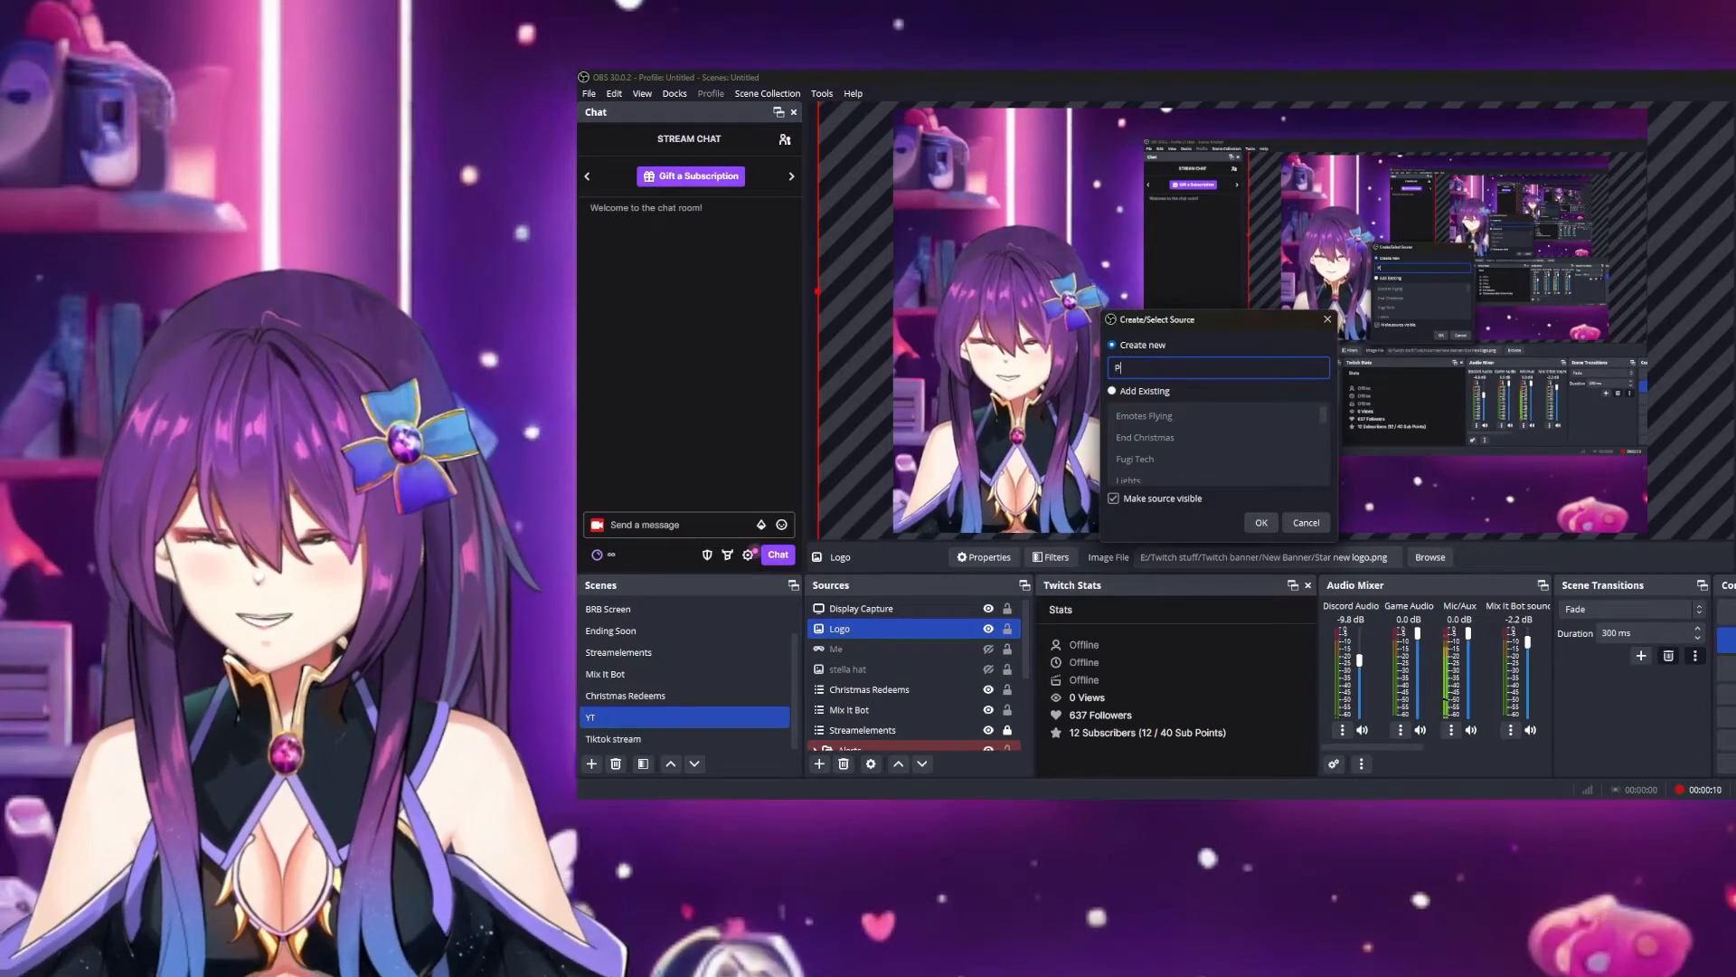
type("NG Reactive")
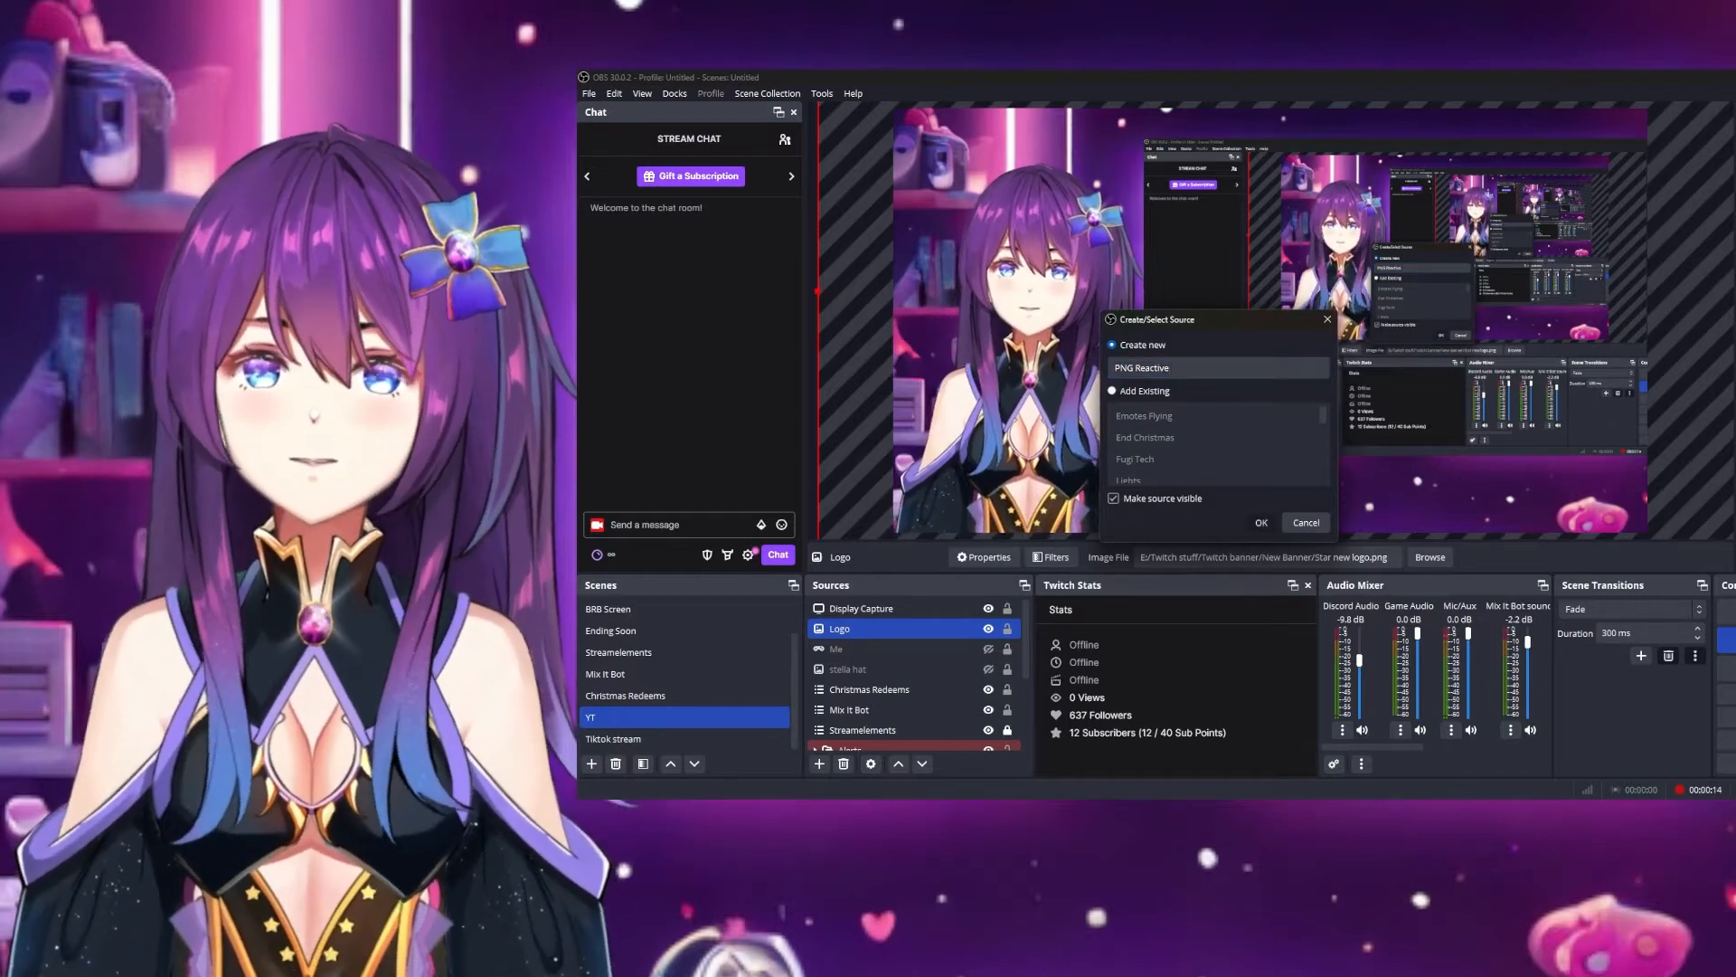
left_click(1262, 522)
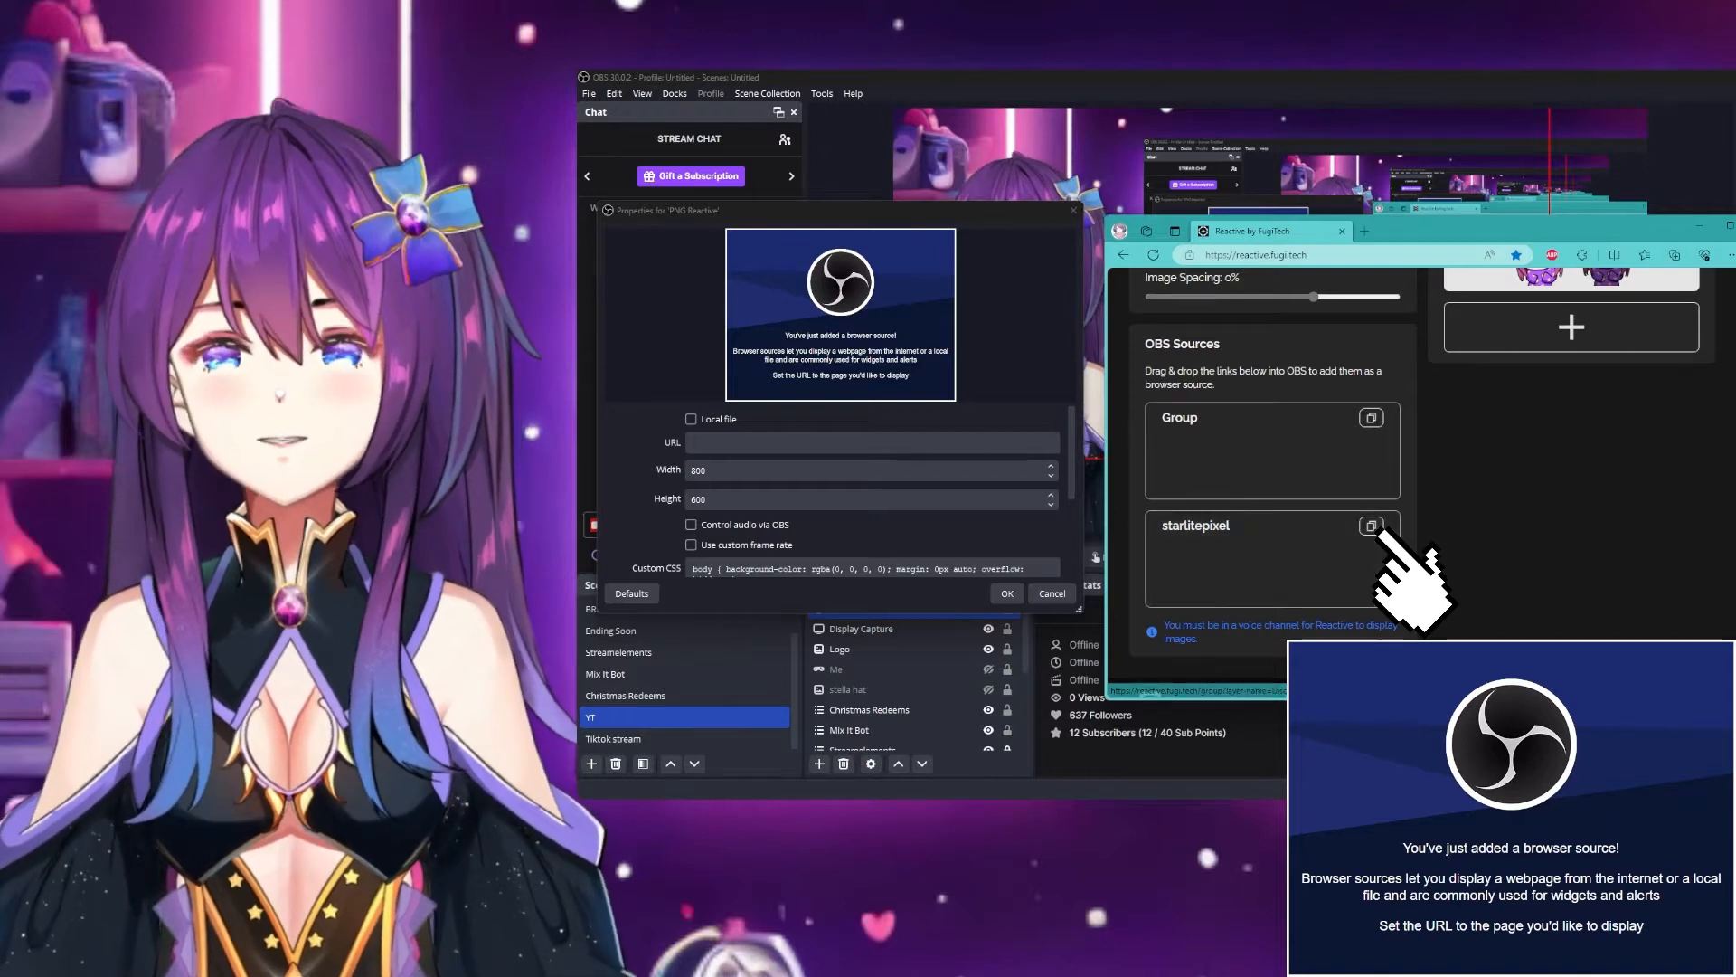
Paste the starlitepixel Reactive avatar link as the URL and enable Control audio via OBS
right_click(871, 442)
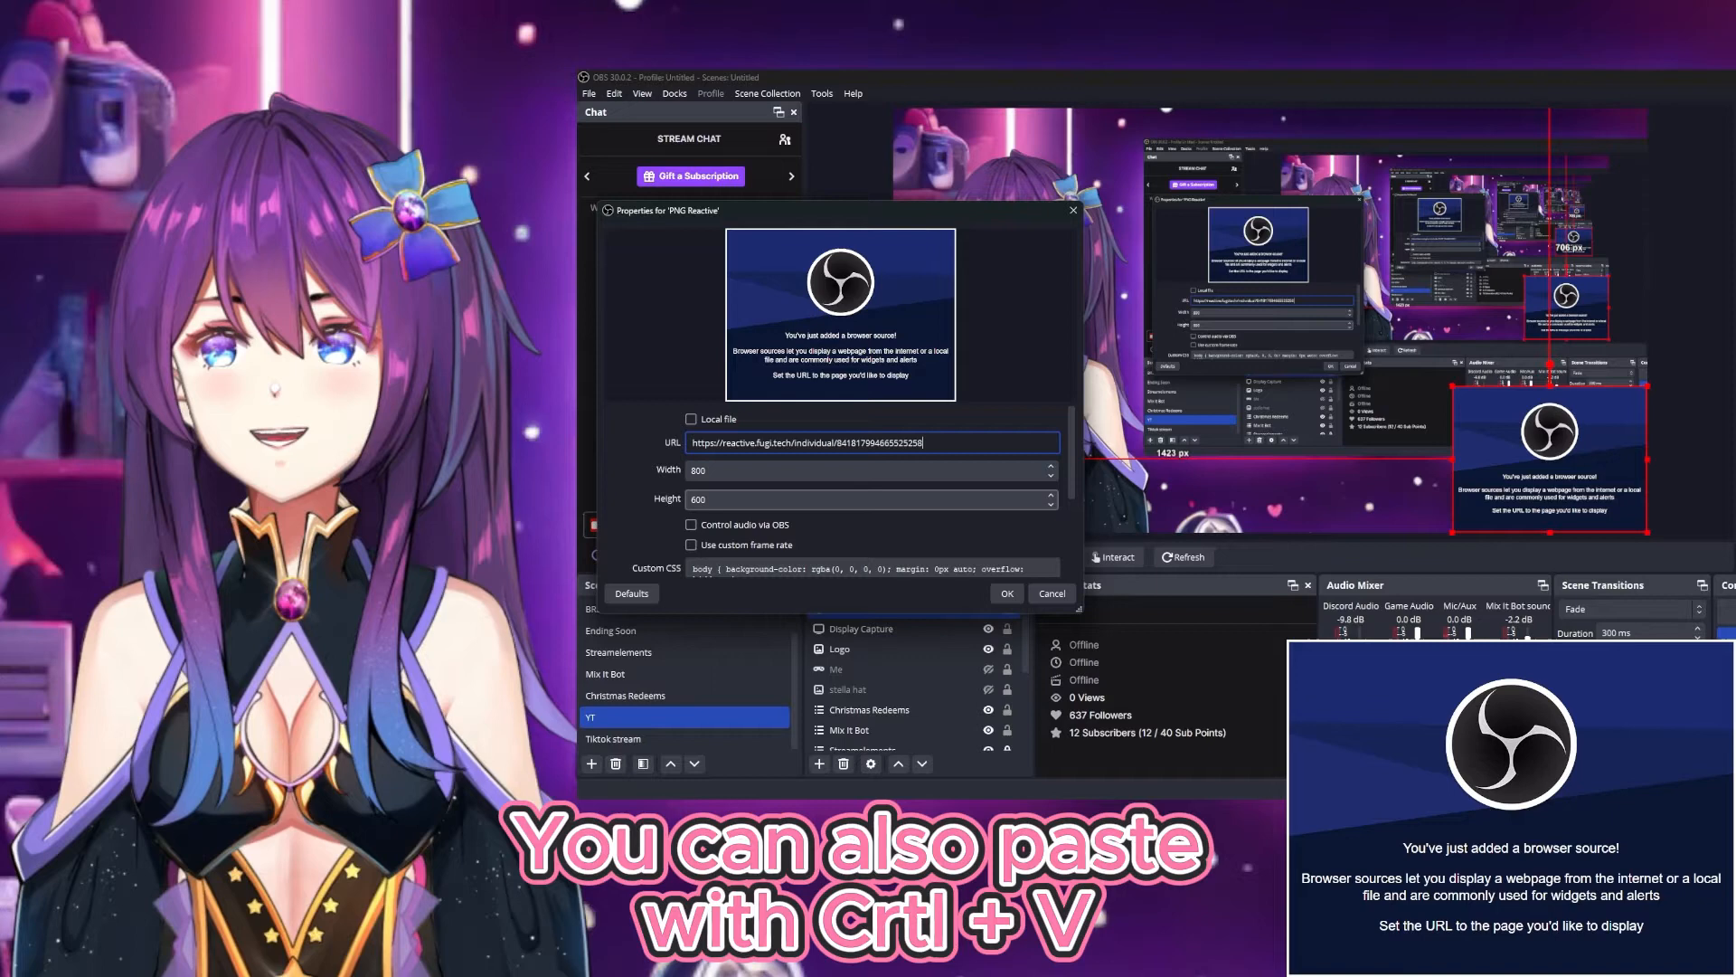
left_click(691, 524)
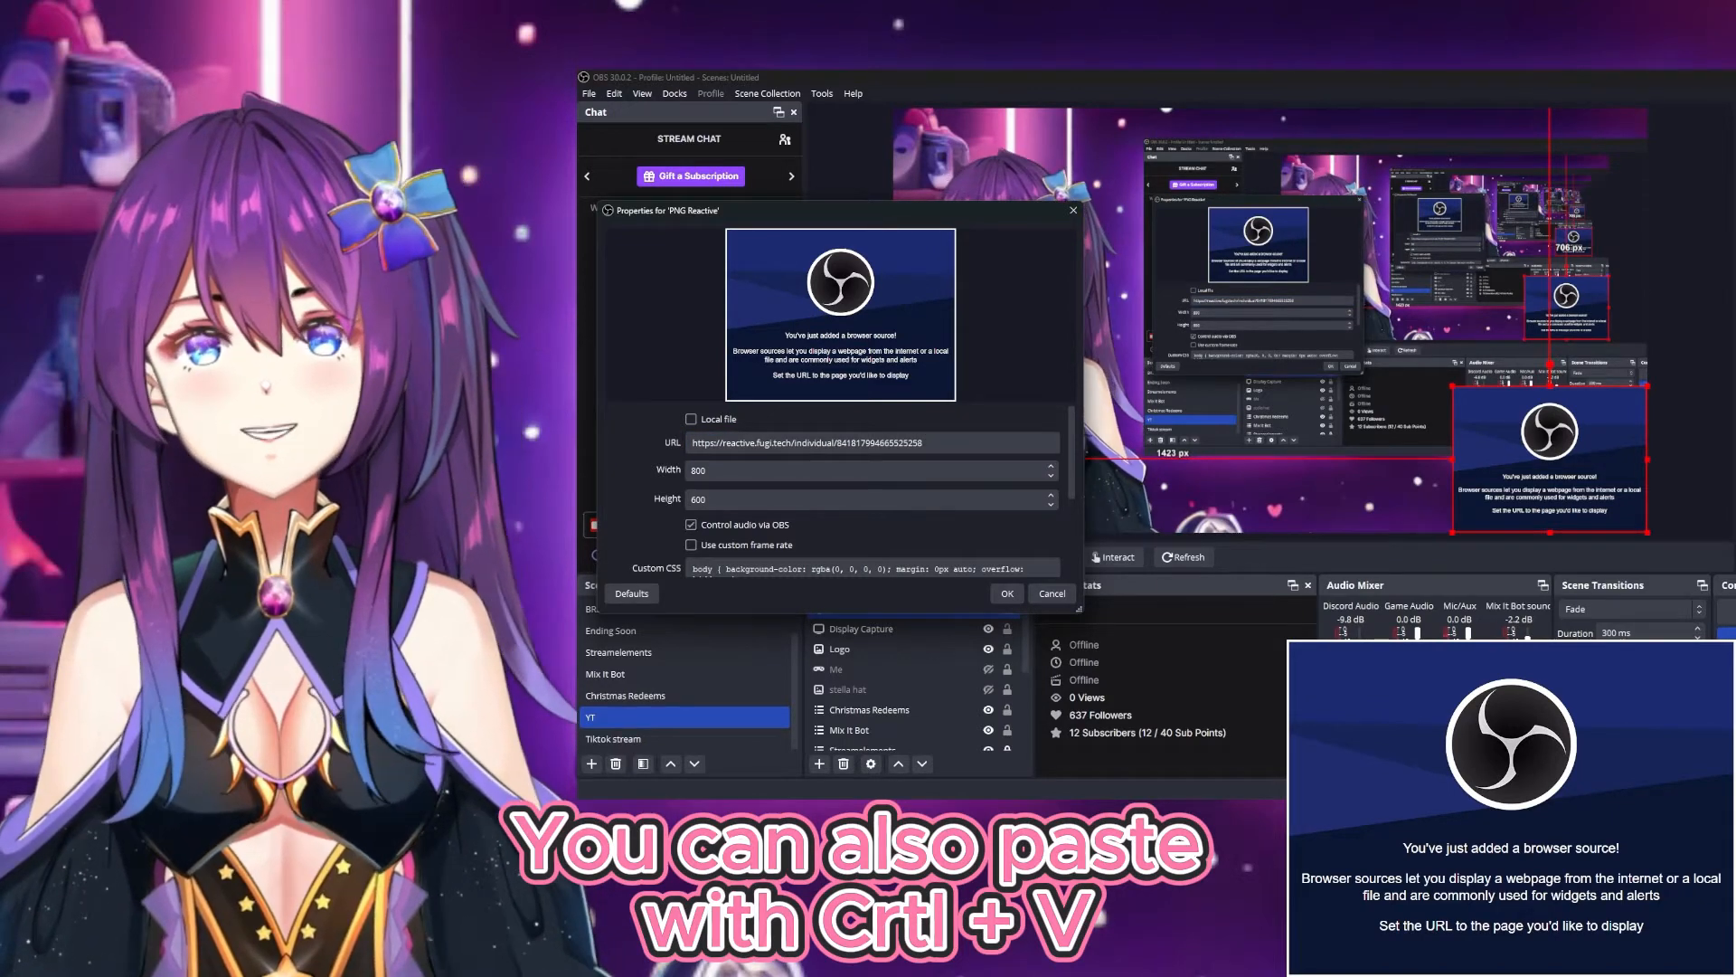
left_click(1006, 593)
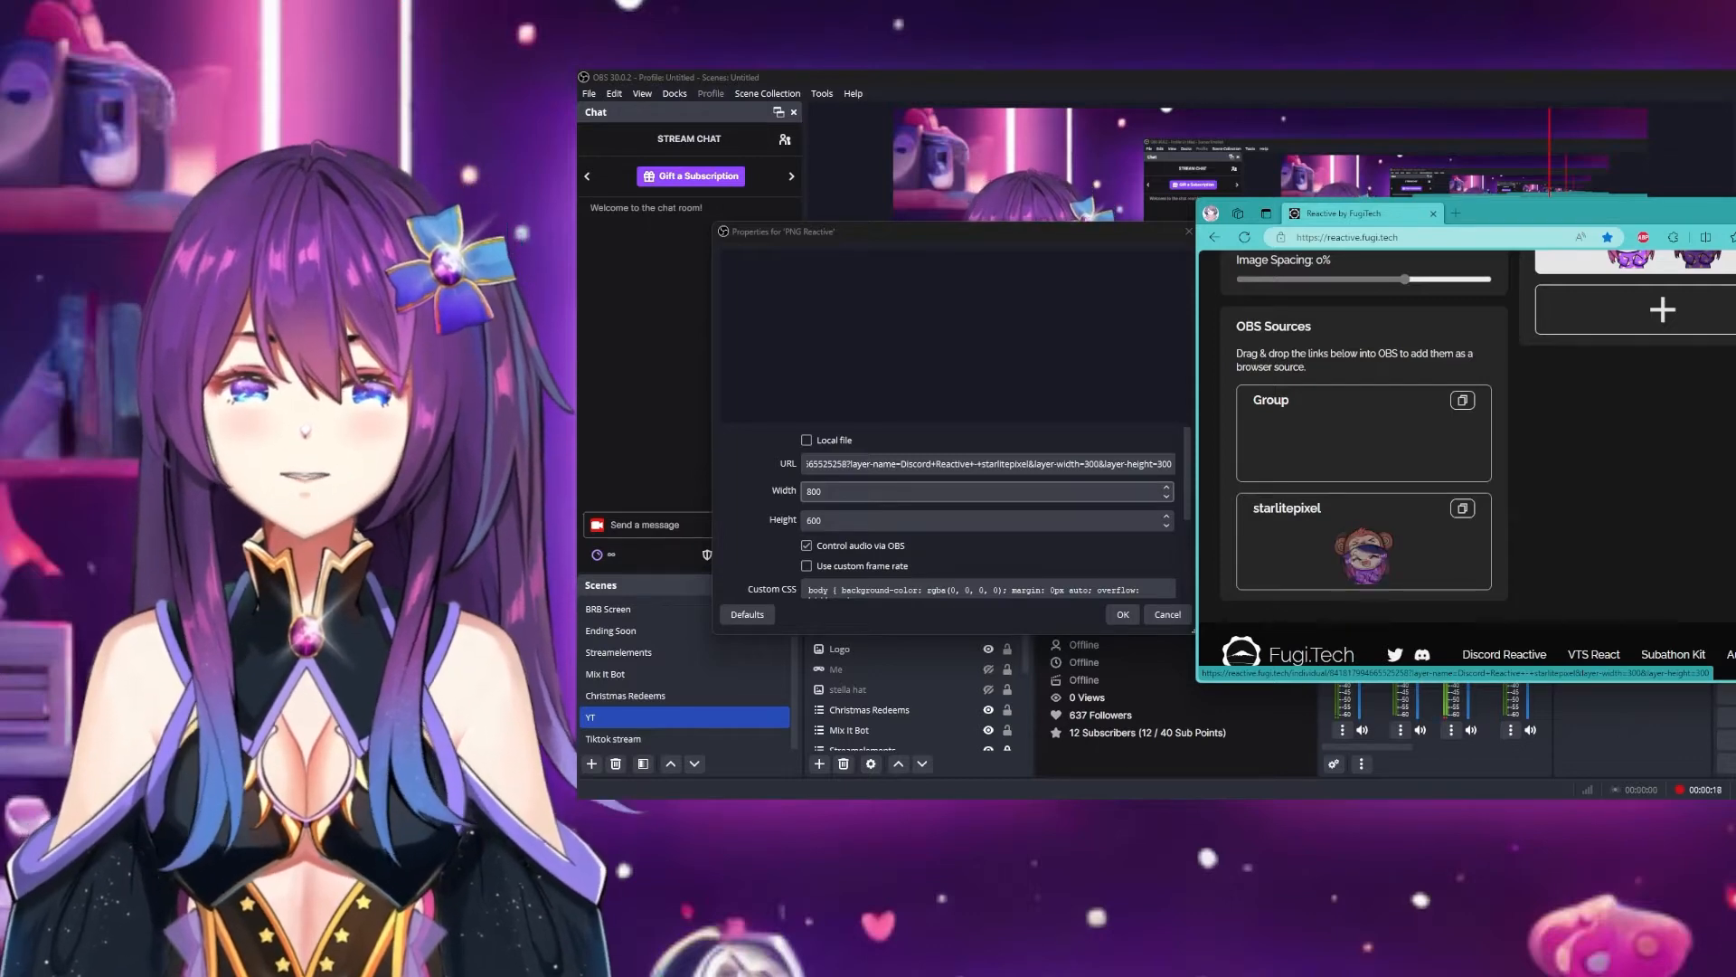
Confirm the PNG Reactive browser source properties with the starlitepixel avatar link
left_click(1122, 614)
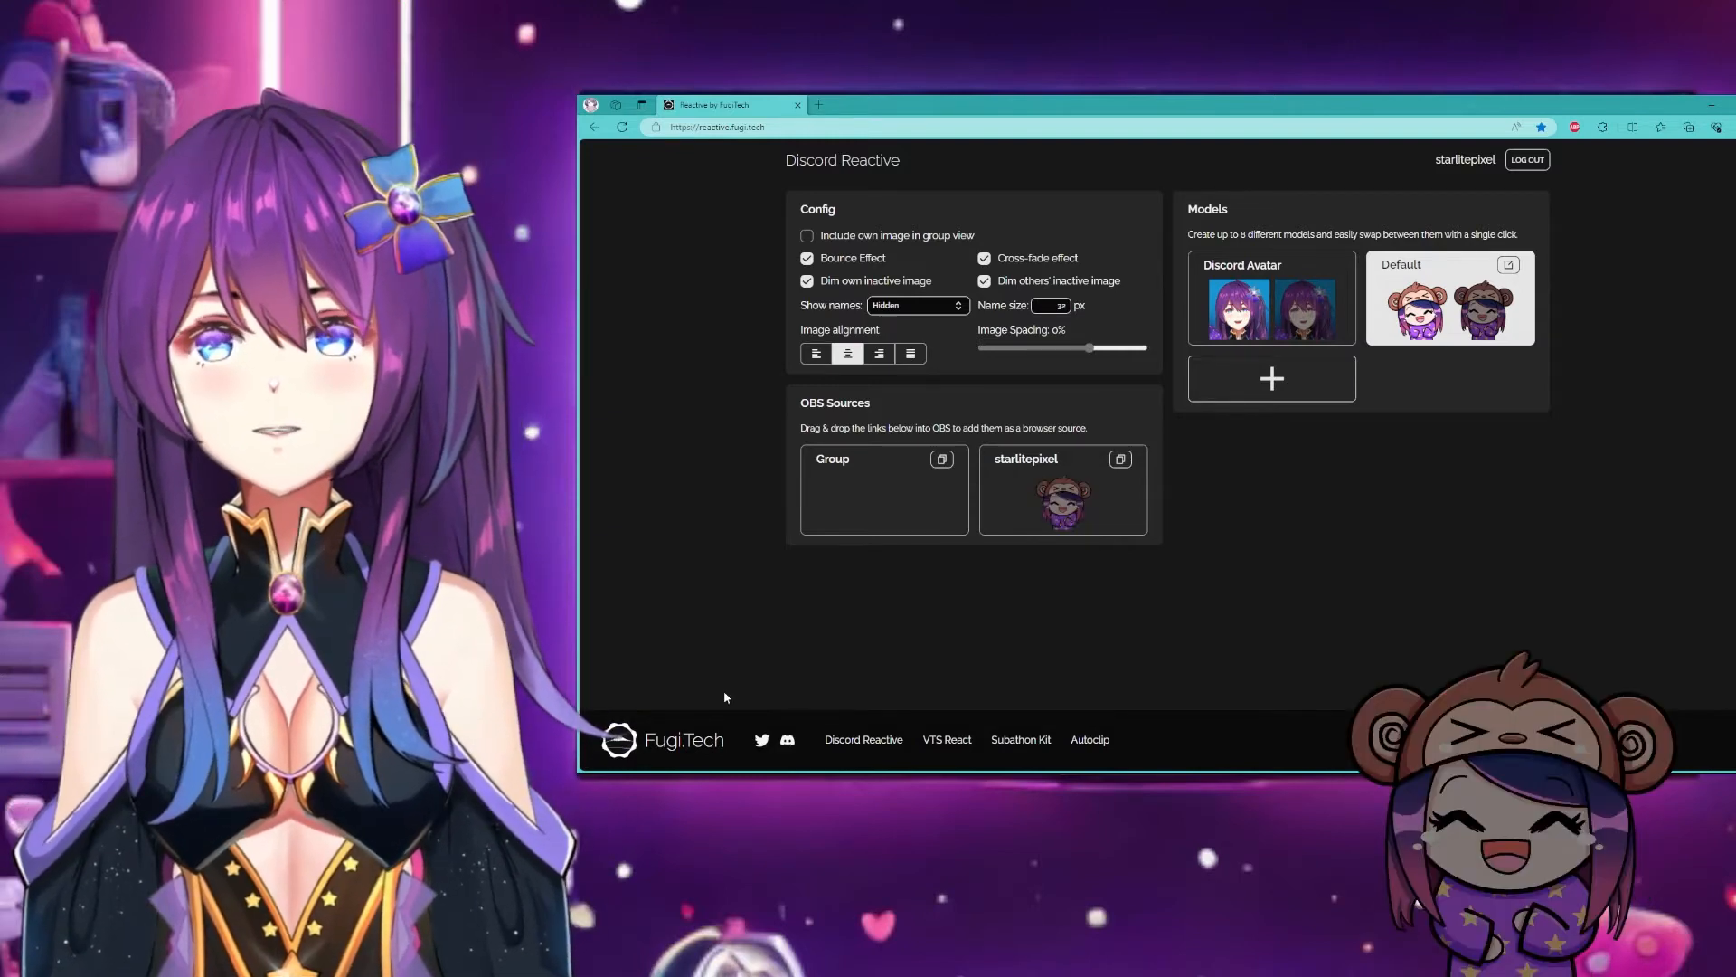
mouse_move(673, 466)
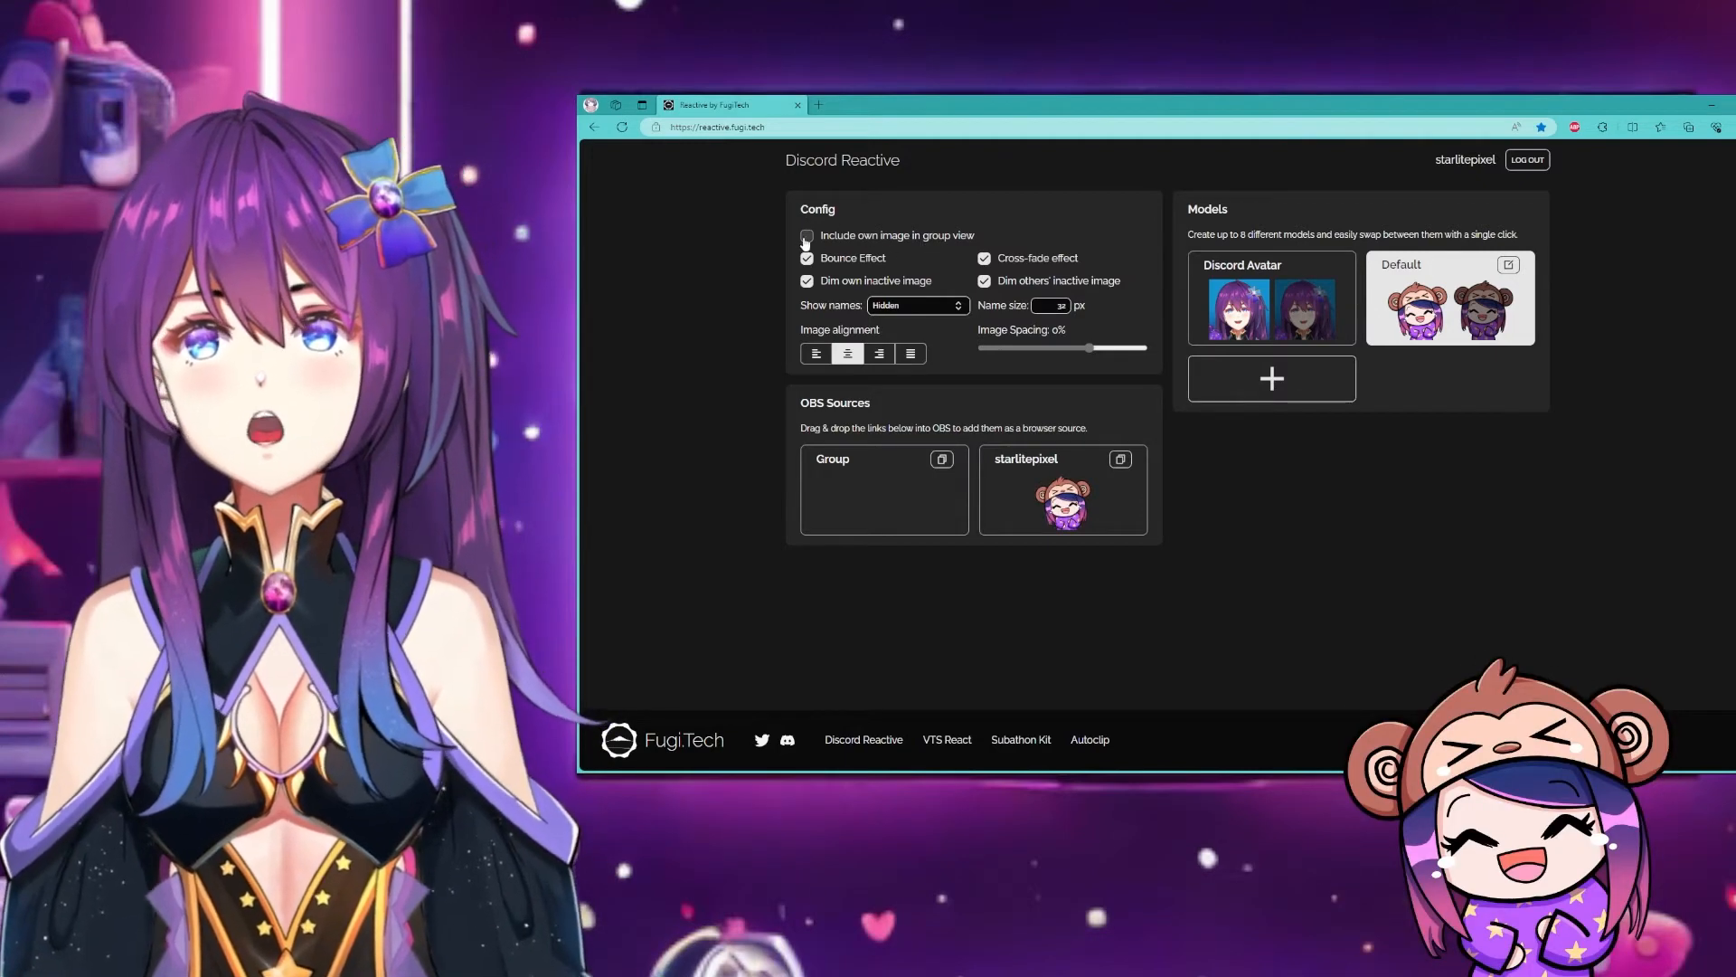
Review the Discord config: toggle Include own image in group view, open name display choices
left_click(807, 235)
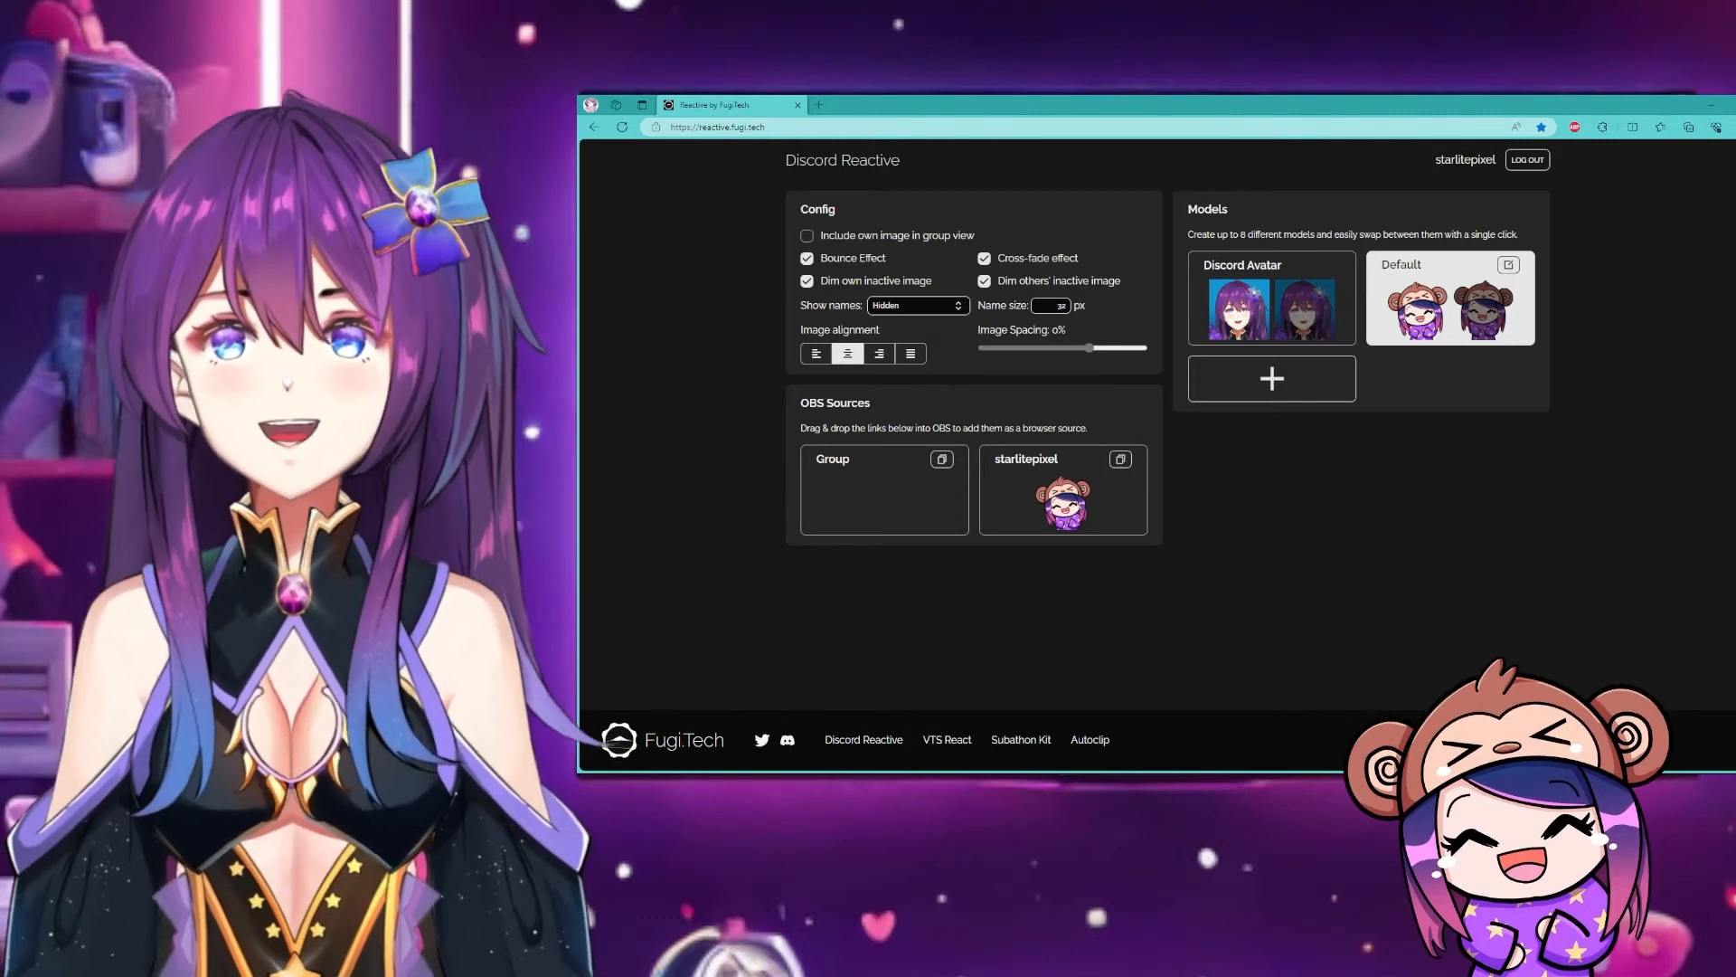
left_click(917, 305)
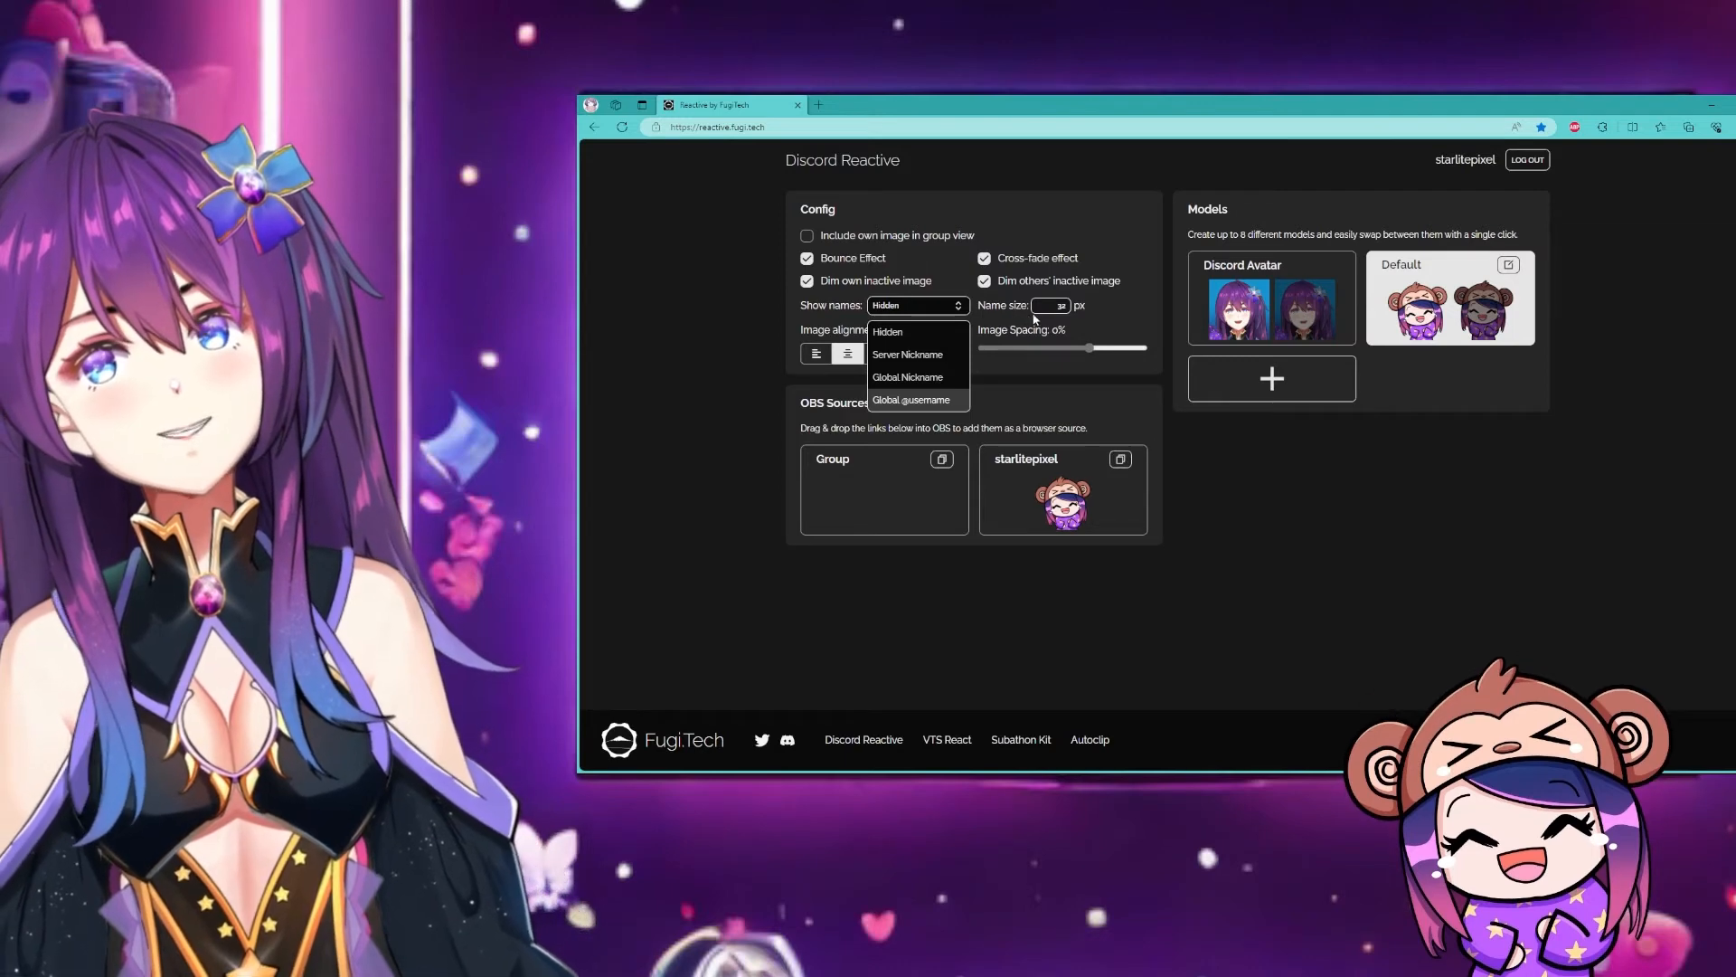
mouse_move(1113, 324)
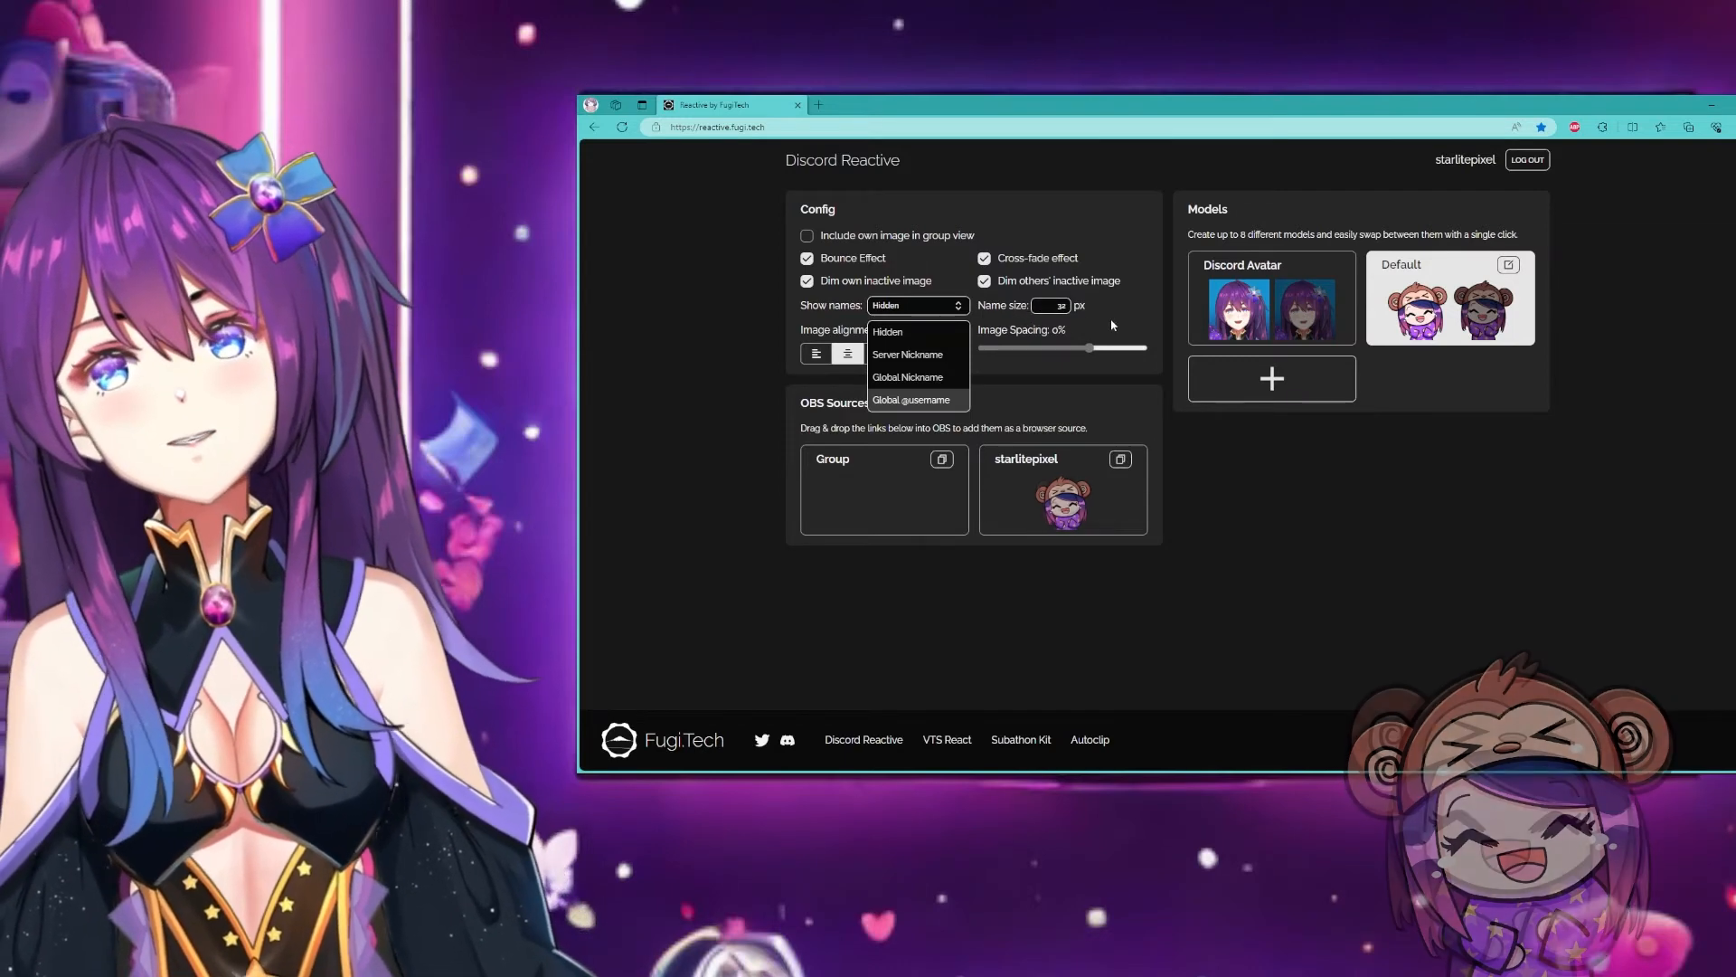